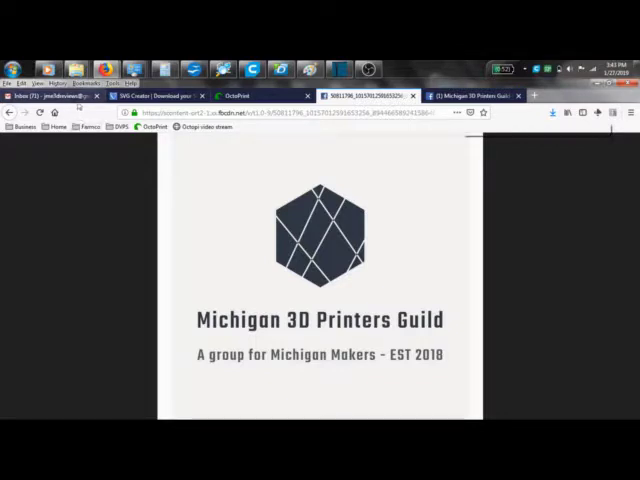
Step: Download the image1.jpeg attachment from the 2d3d email and save it to the Desktop
click(55, 95)
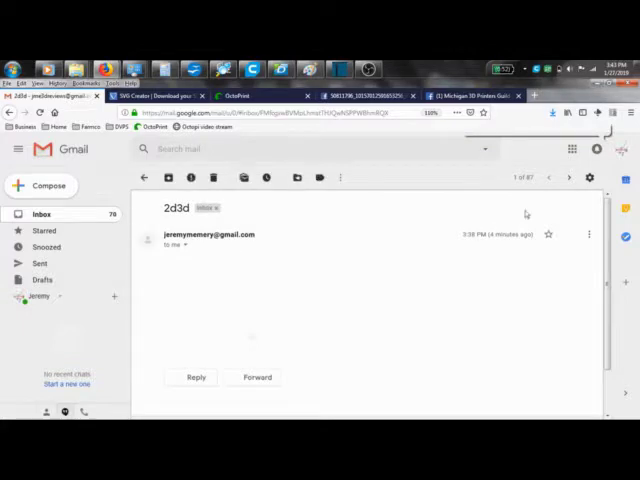
scroll(down, 3)
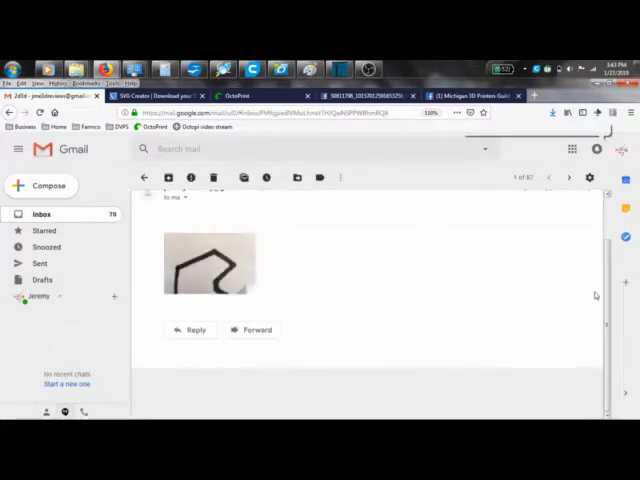
click(208, 267)
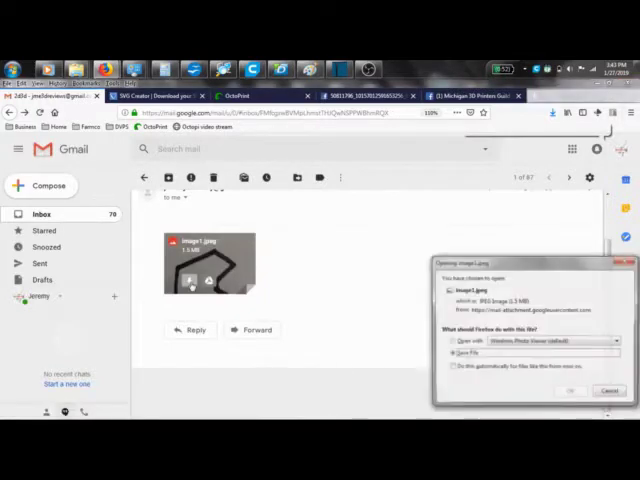
click(610, 390)
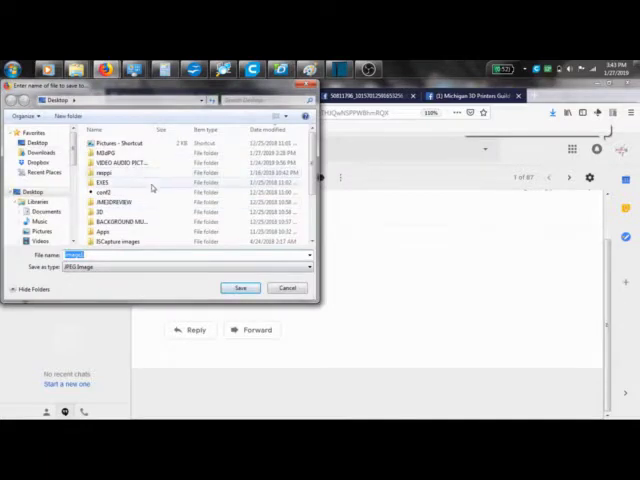
click(240, 288)
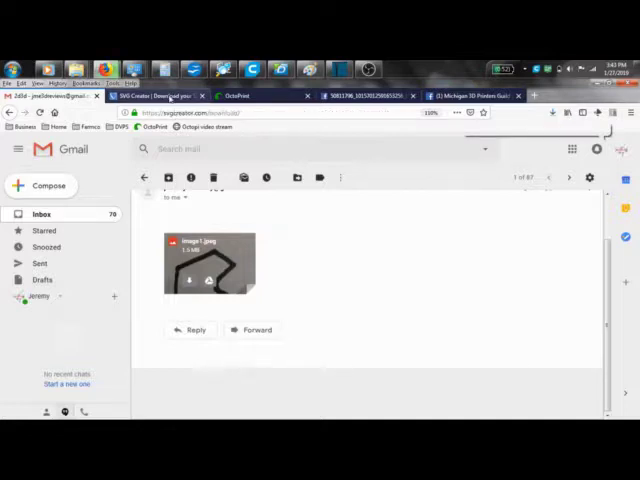
Step: On the SVG Creator download page, choose Convert another file for a fresh upload
click(160, 95)
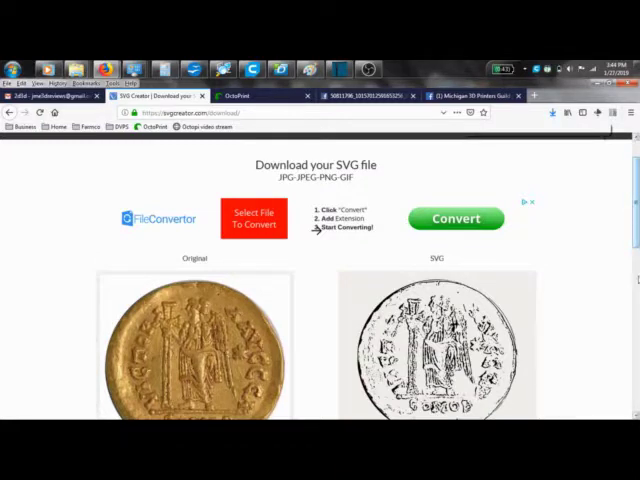
scroll(down, 3)
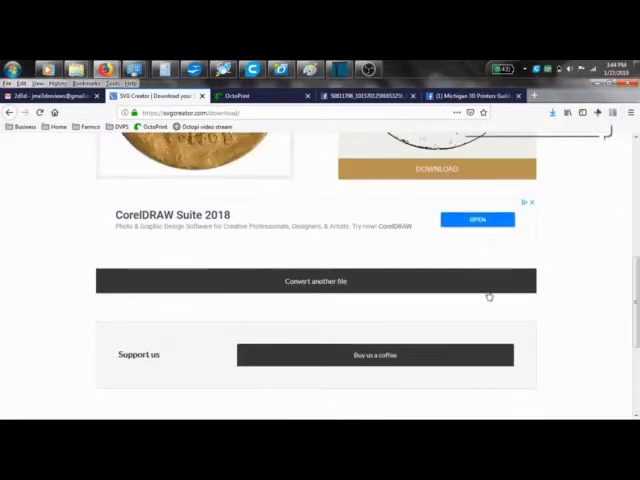
click(315, 280)
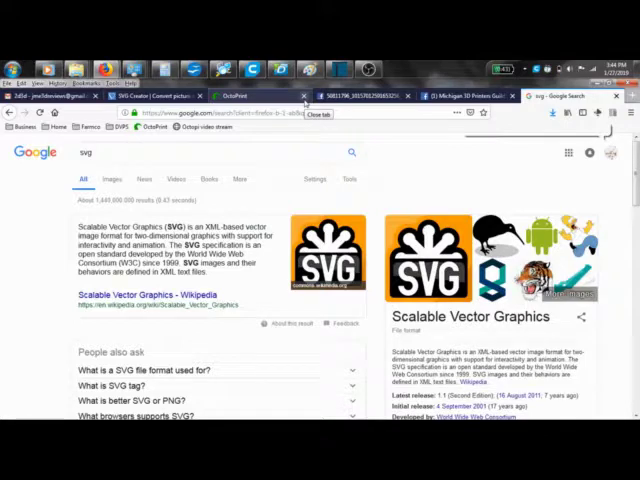
Step: Upload image1 from the Desktop to SVG Creator and convert it to SVG
click(155, 95)
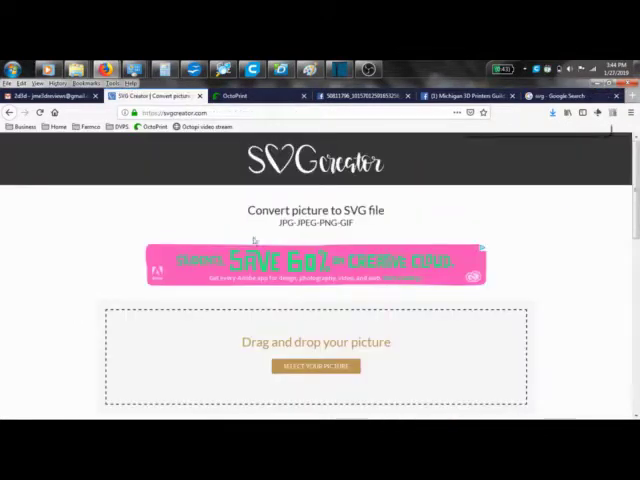
scroll(down, 3)
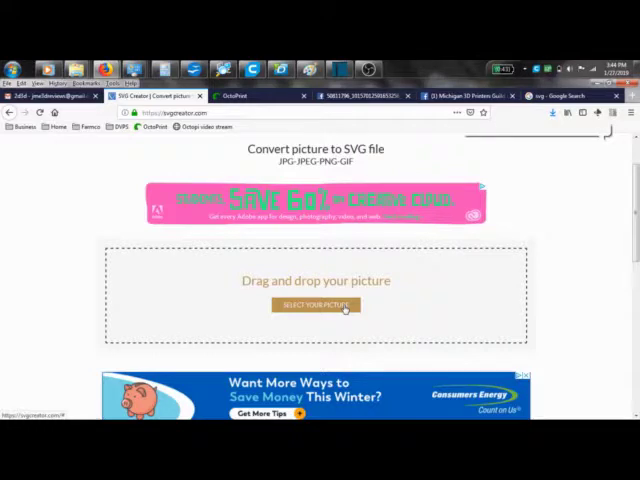
click(315, 305)
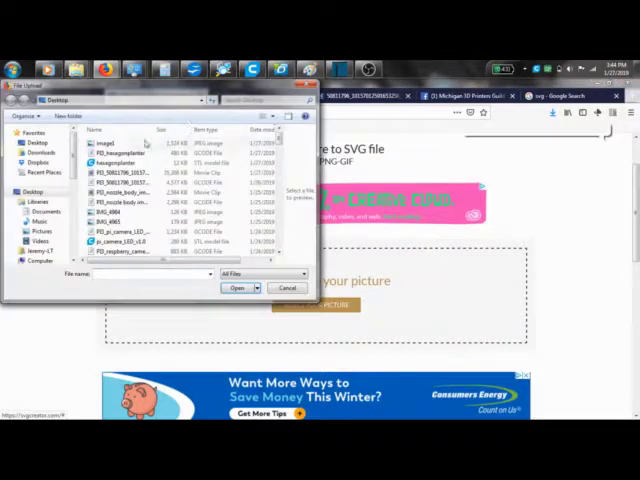
click(115, 143)
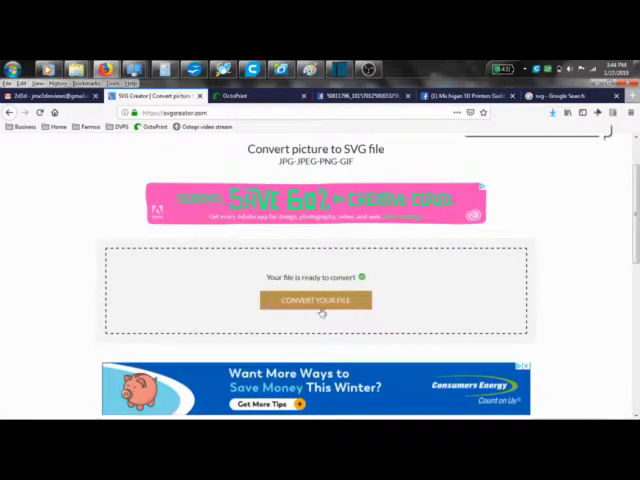
click(315, 300)
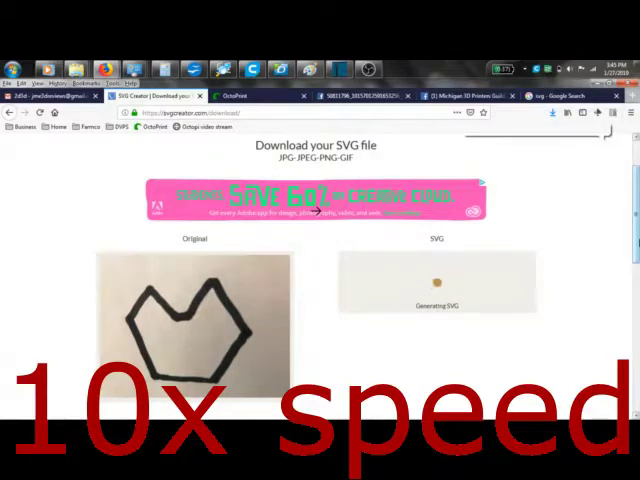
Step: Open Tinkercad from a new tab's top sites and sign in with email and password
click(570, 95)
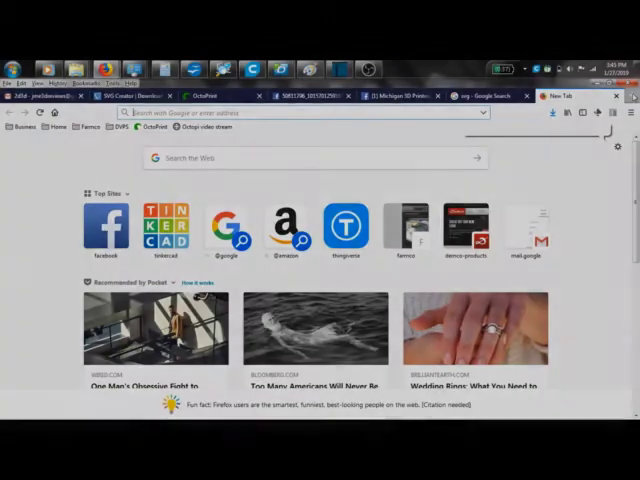
click(165, 225)
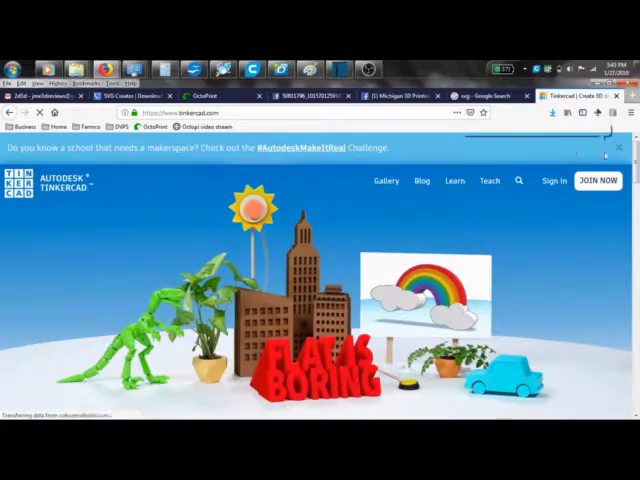
mouse_move(553, 181)
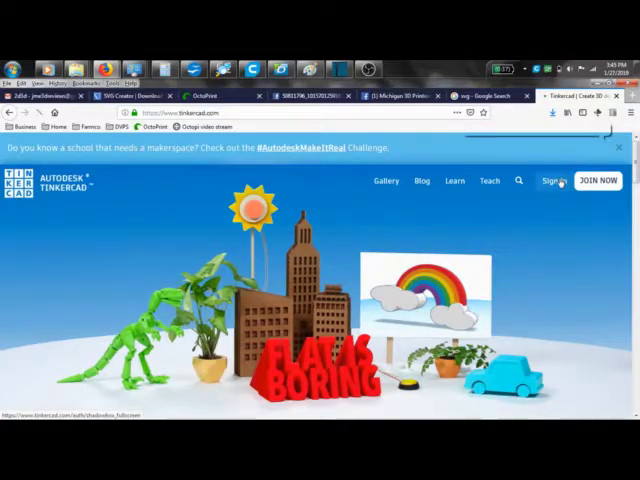
click(554, 180)
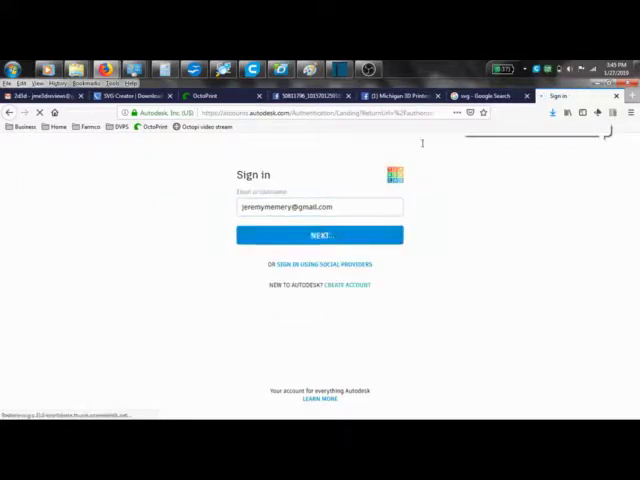
click(319, 235)
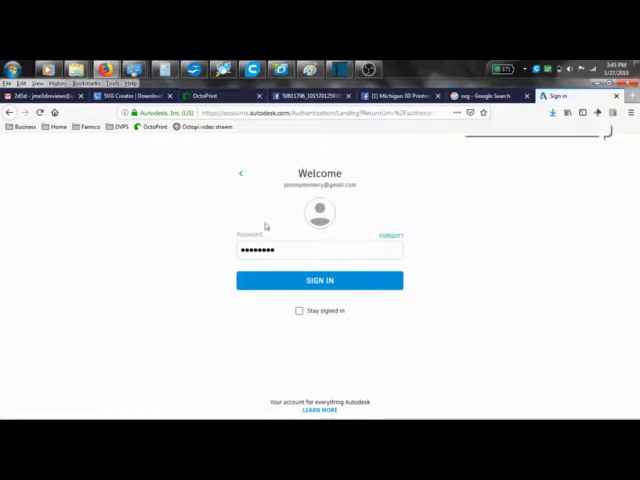
click(319, 280)
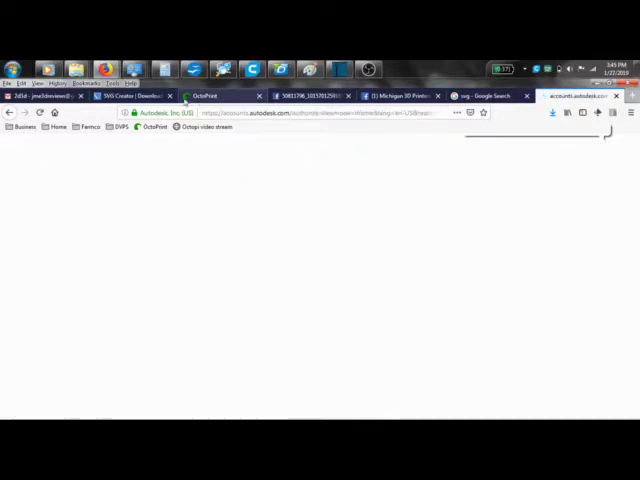
Step: Download the converted SVG outline, then show the Tinkercad recent designs dashboard
click(135, 95)
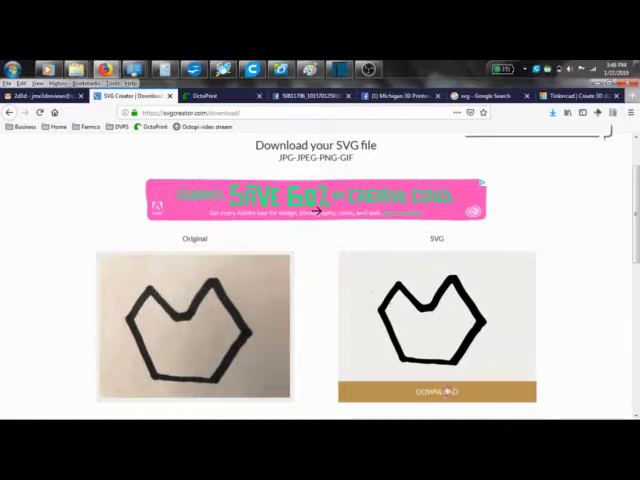
click(436, 391)
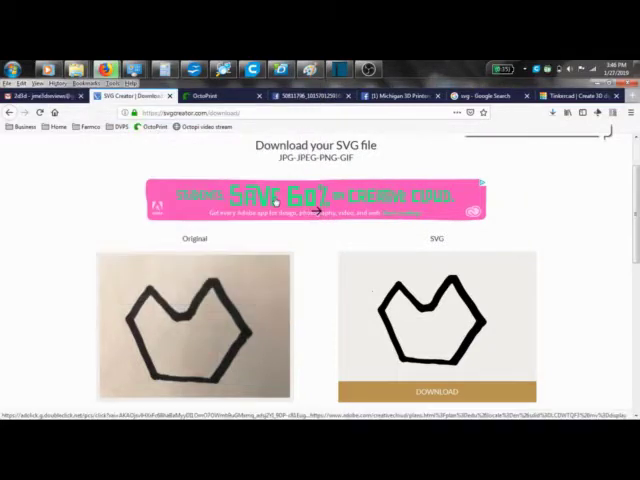
mouse_move(390, 110)
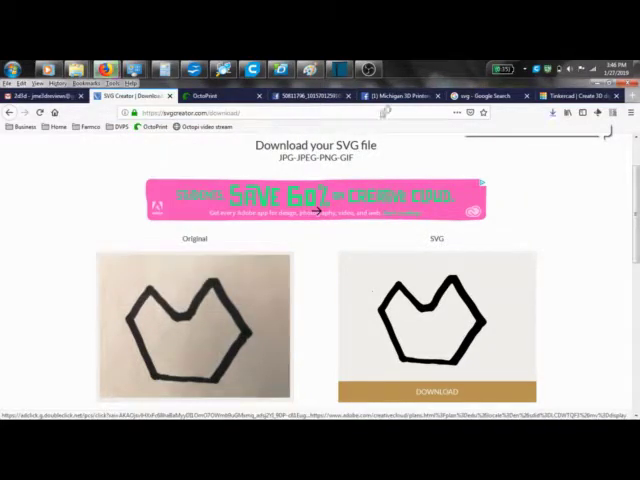
click(580, 95)
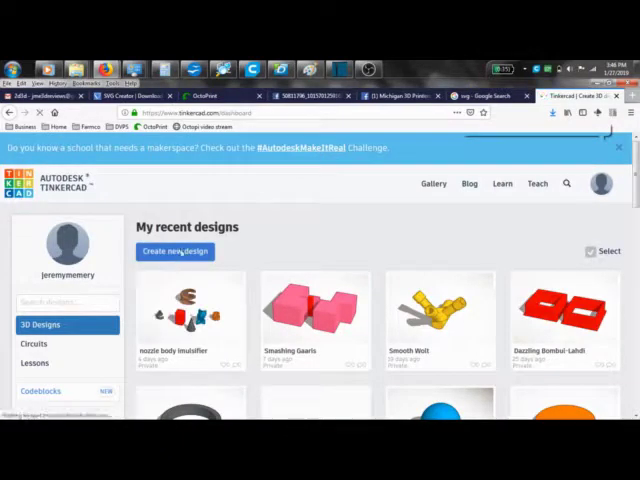
Step: Create a new design and import the image1.svg file into it
click(174, 251)
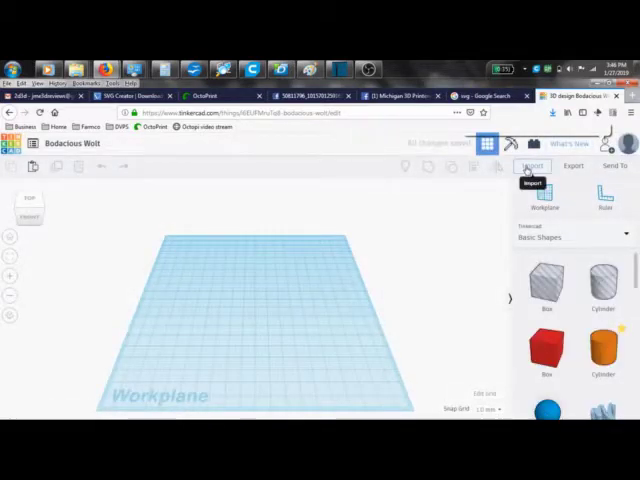
click(532, 166)
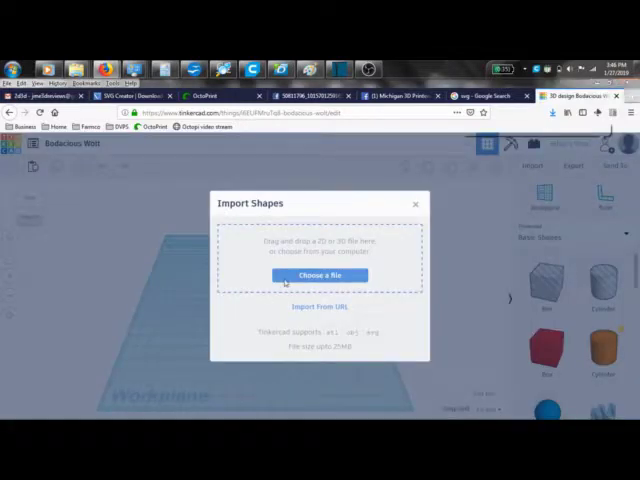
click(320, 275)
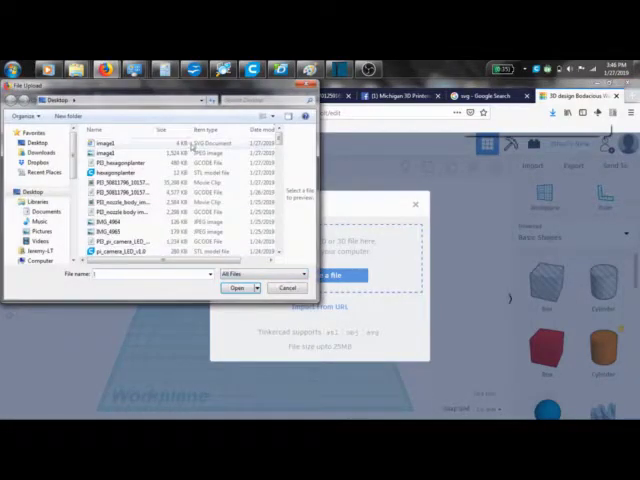
click(115, 134)
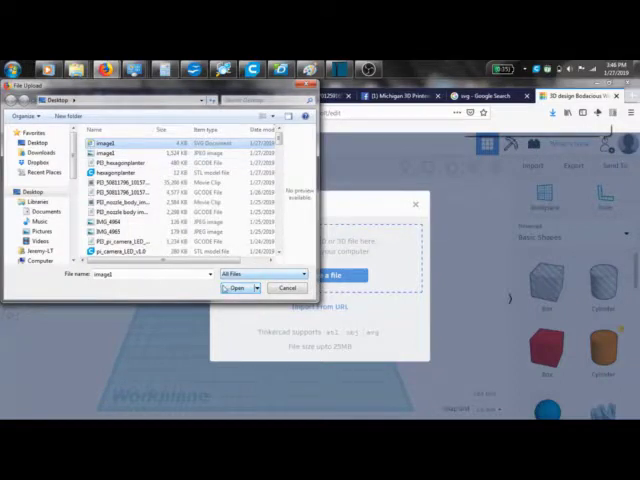
click(238, 288)
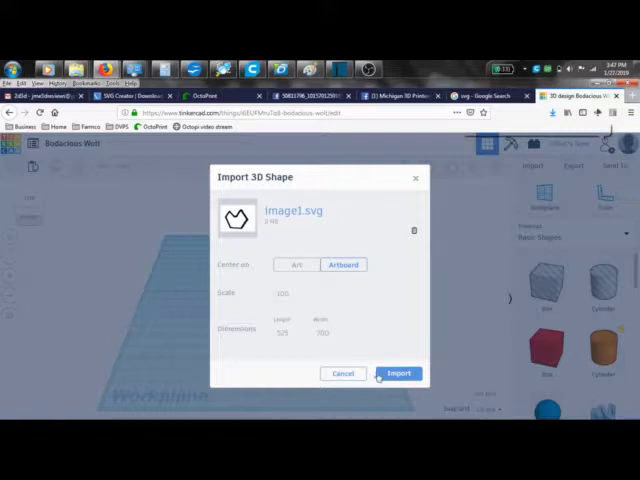
click(398, 373)
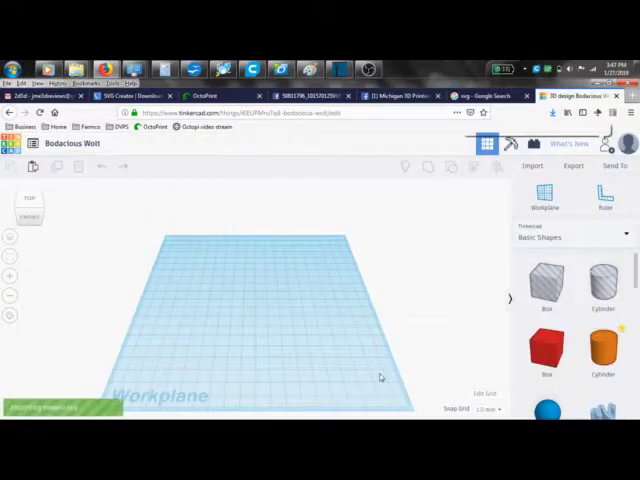
mouse_move(298, 348)
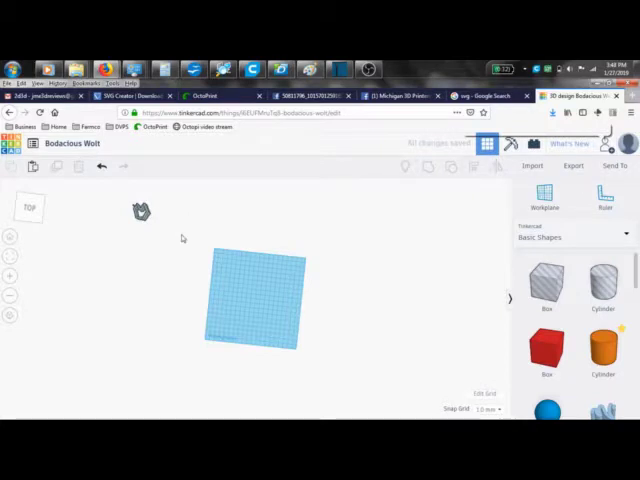
Step: Select the small imported outline on the workplane, then return to the SVG Creator tab
click(255, 300)
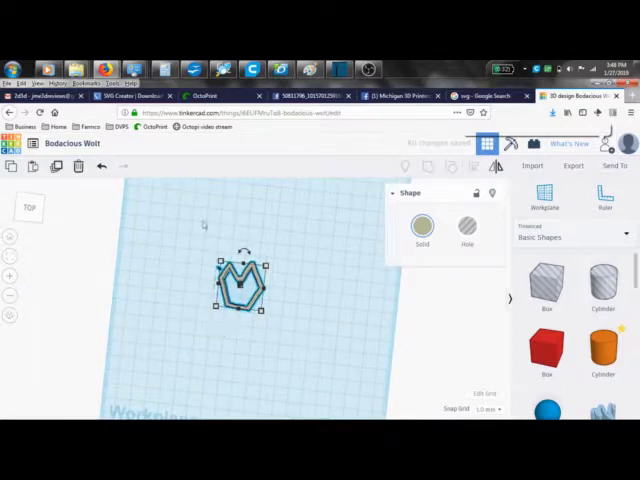
click(130, 95)
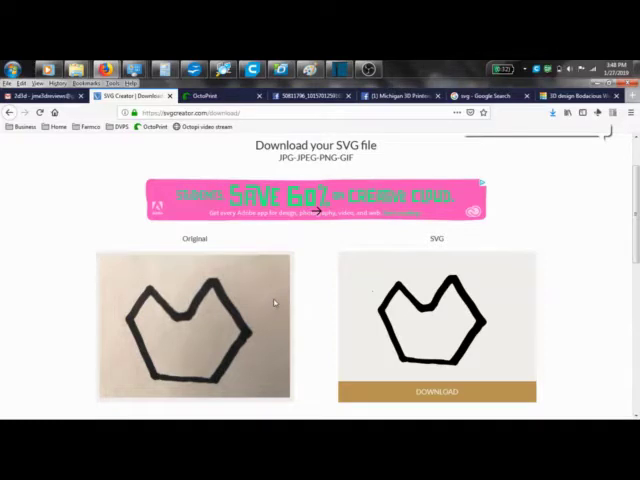
mouse_move(367, 300)
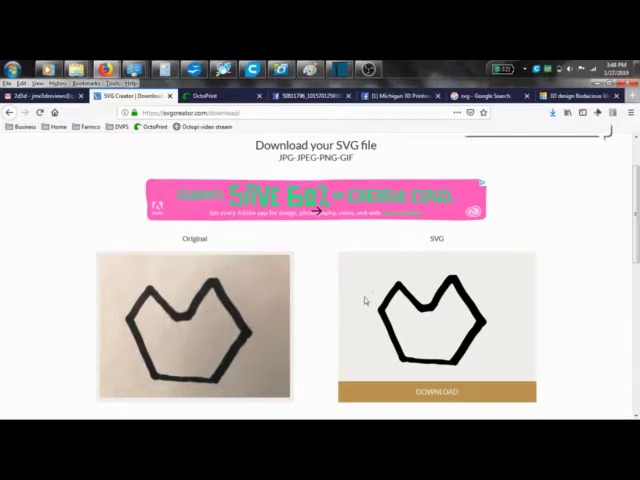
Step: Add a Box beside the tall outline walls and group them into one holder
click(558, 96)
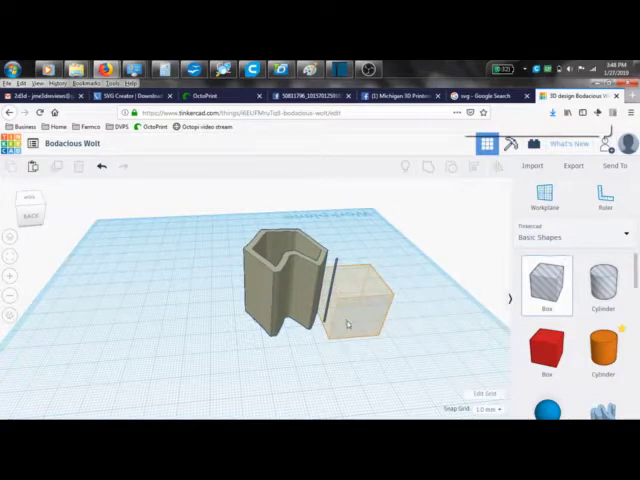
click(360, 300)
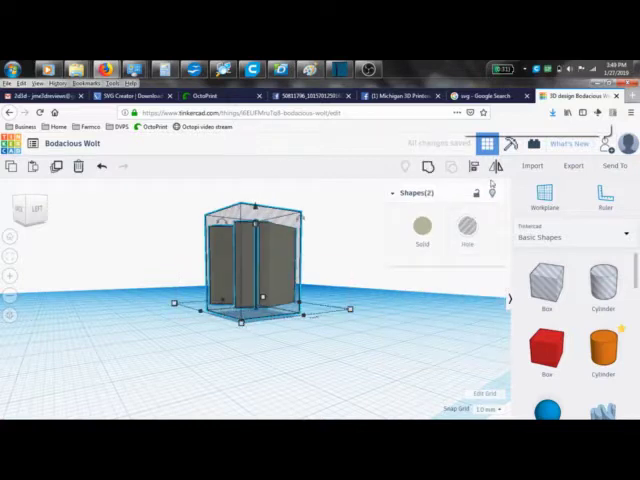
click(429, 167)
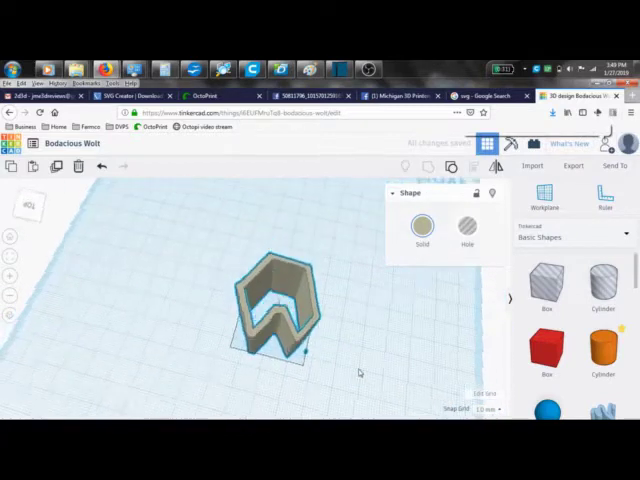
Step: Export the holder as an .STL file for 3D printing and save it to the Desktop
click(280, 300)
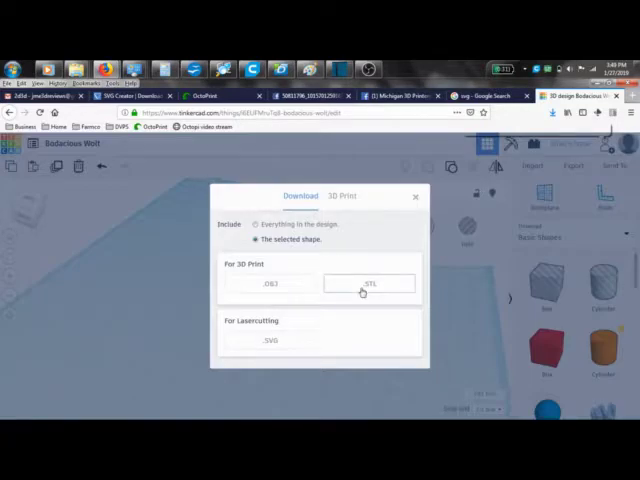
click(368, 283)
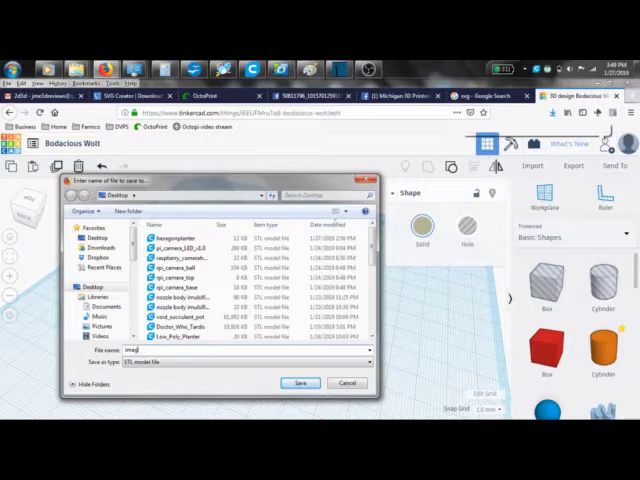
click(370, 363)
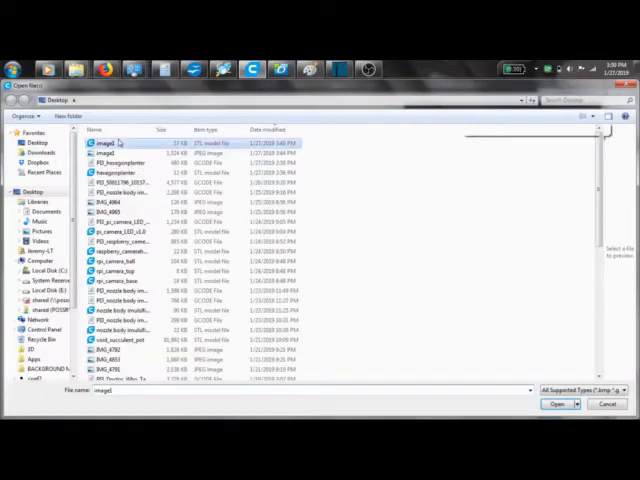
mouse_move(127, 148)
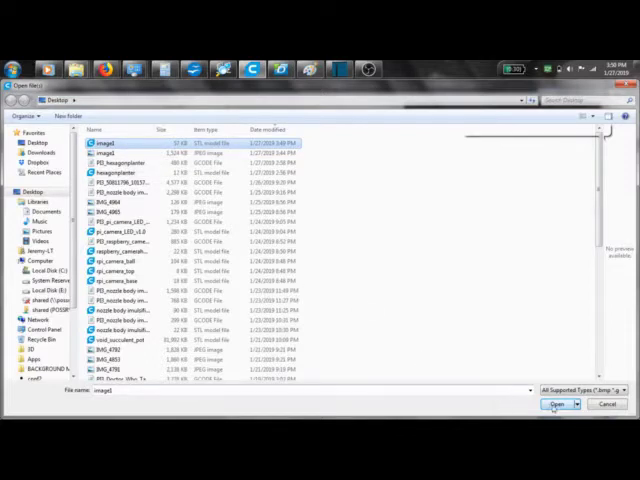
Step: Open the image1 STL file from the Desktop in Cura
click(556, 404)
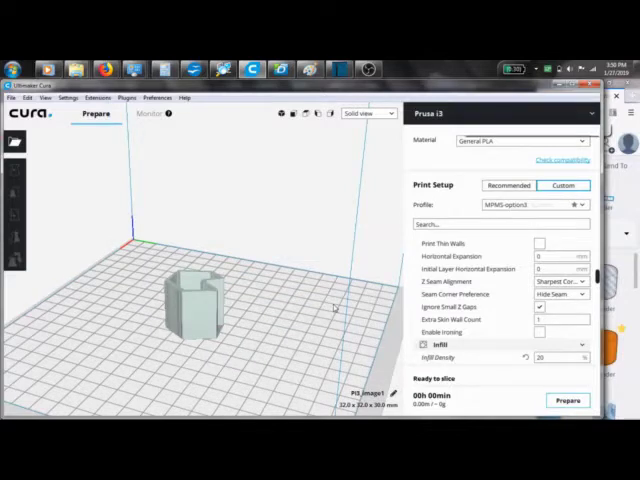
mouse_move(254, 328)
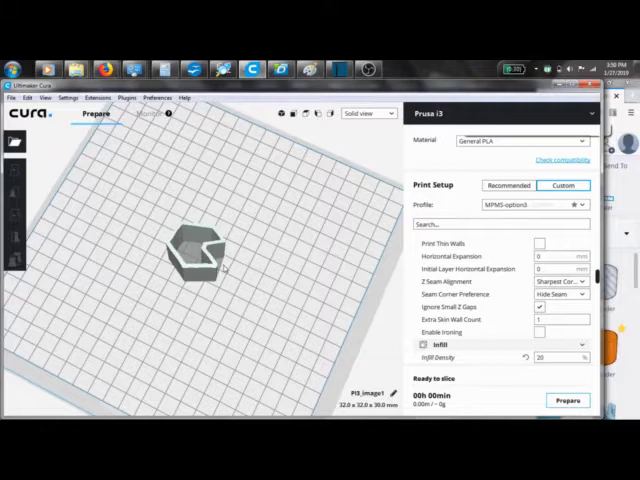
mouse_move(352, 205)
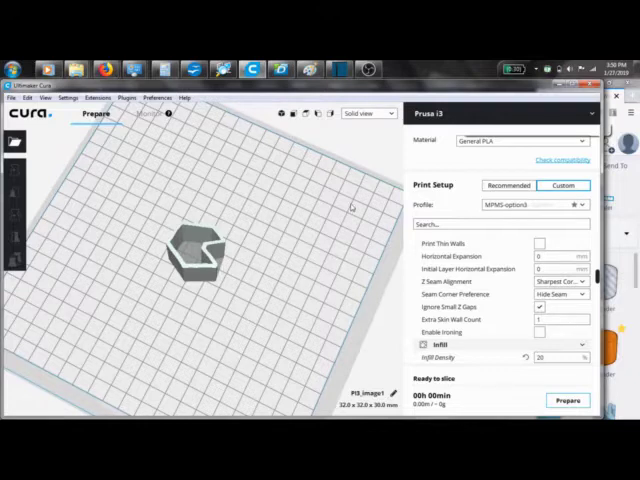